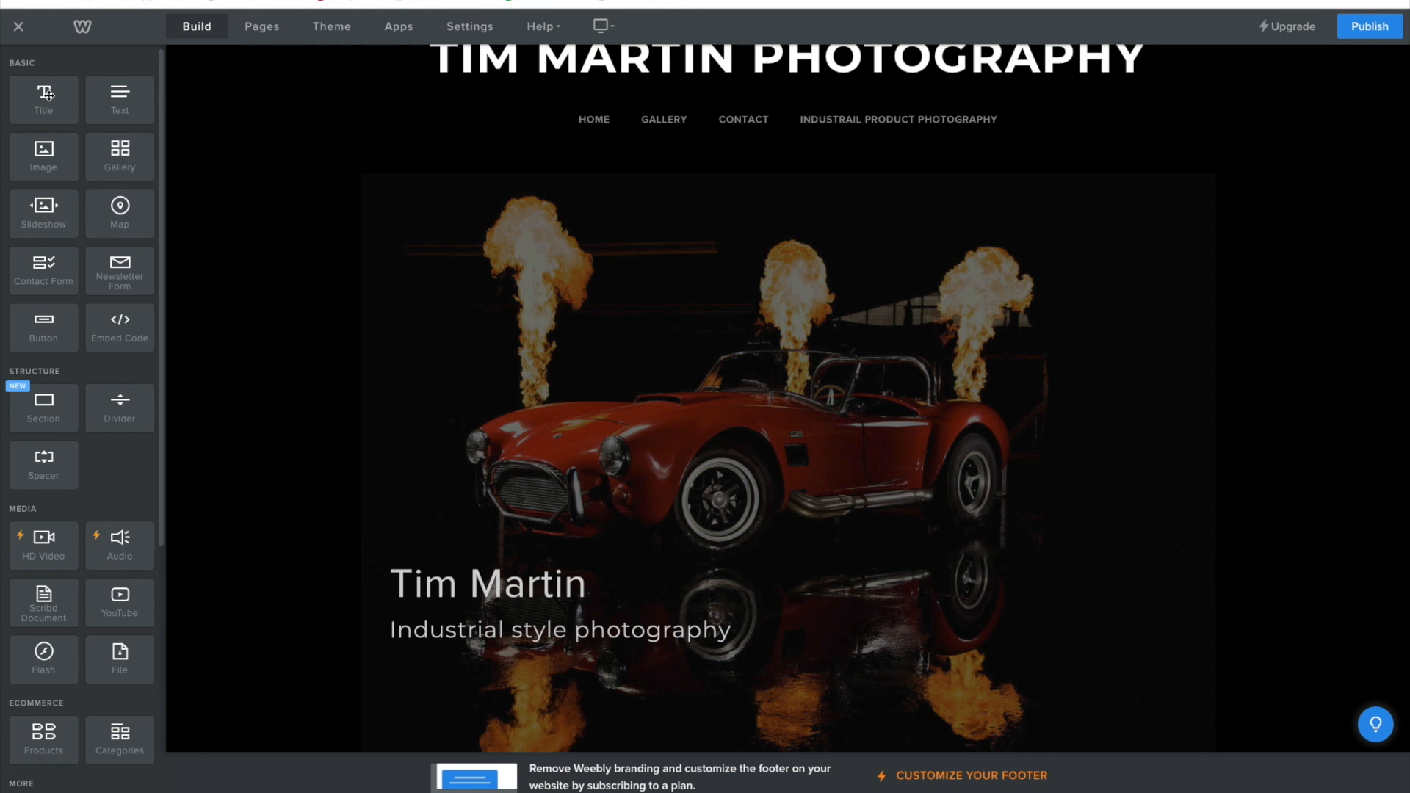
scroll(down, 3)
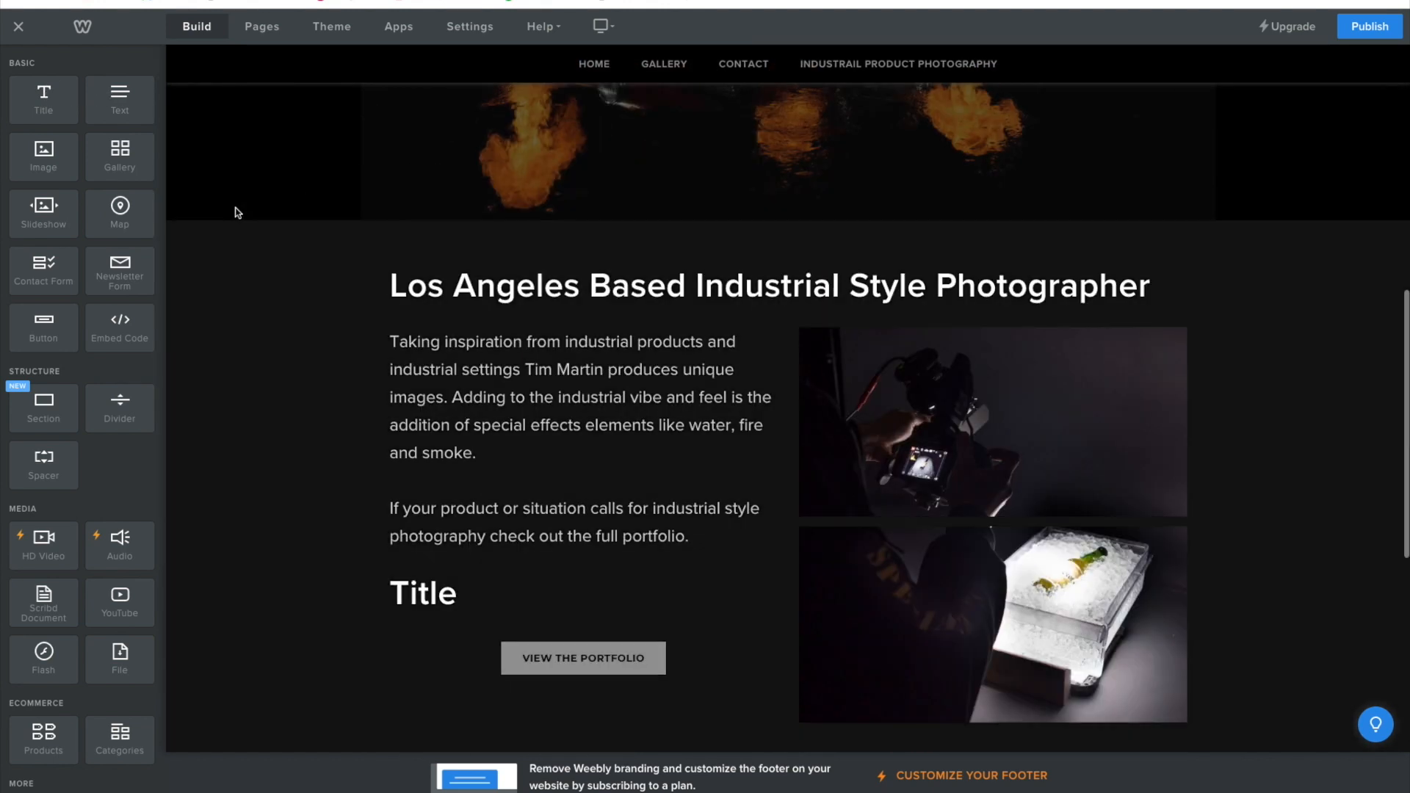